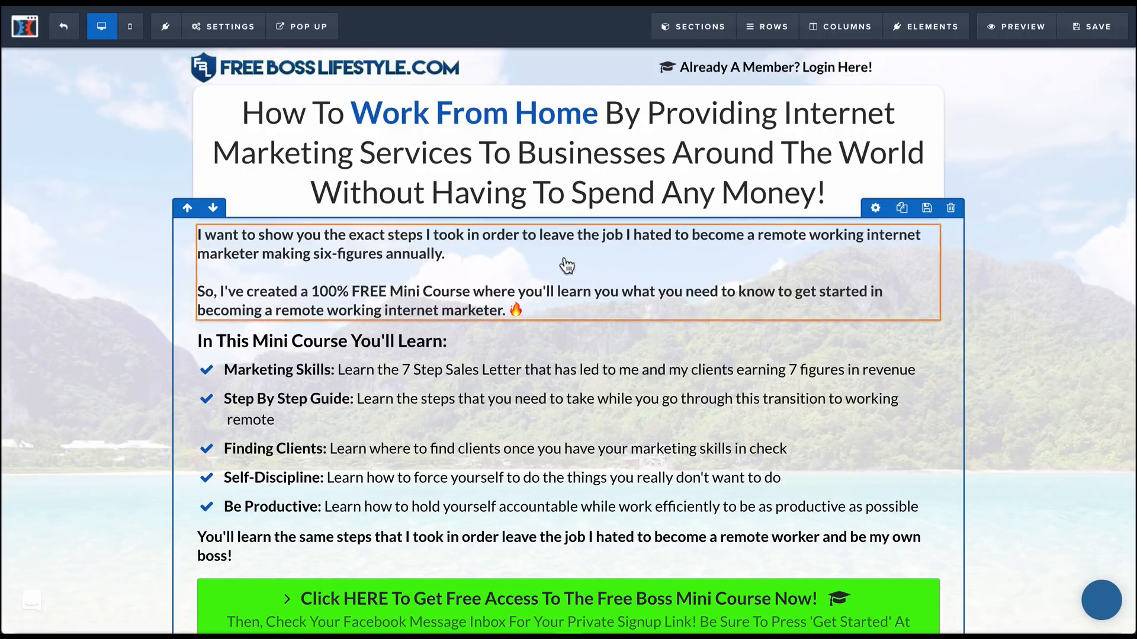
mouse_move(568, 324)
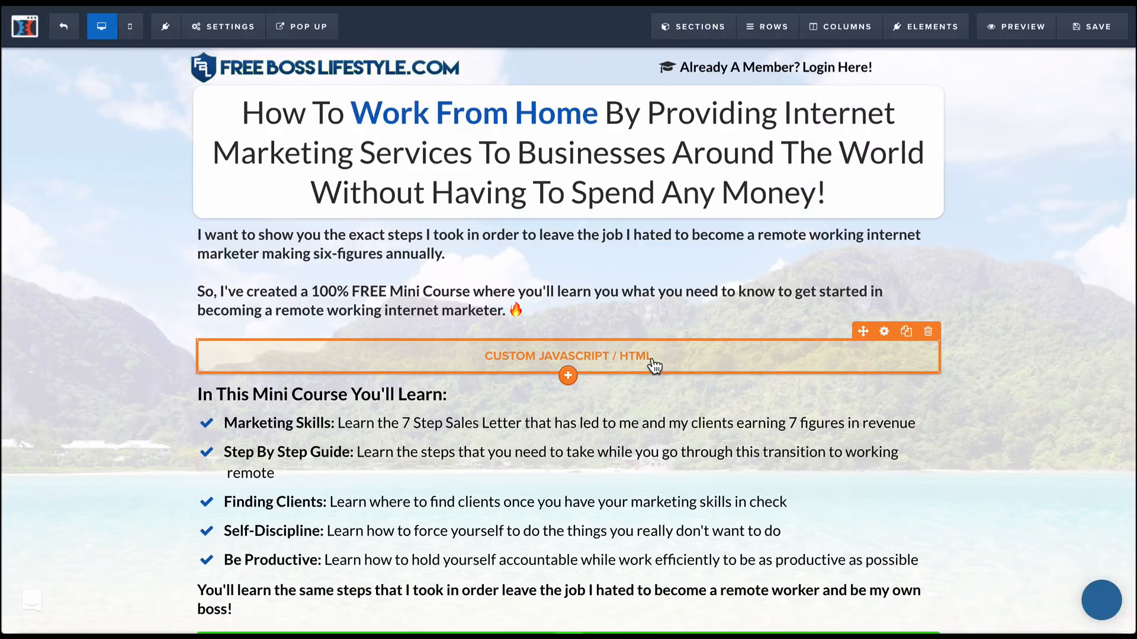
- Select the newly added Custom JS/HTML element below the two intro paragraphs
click(555, 261)
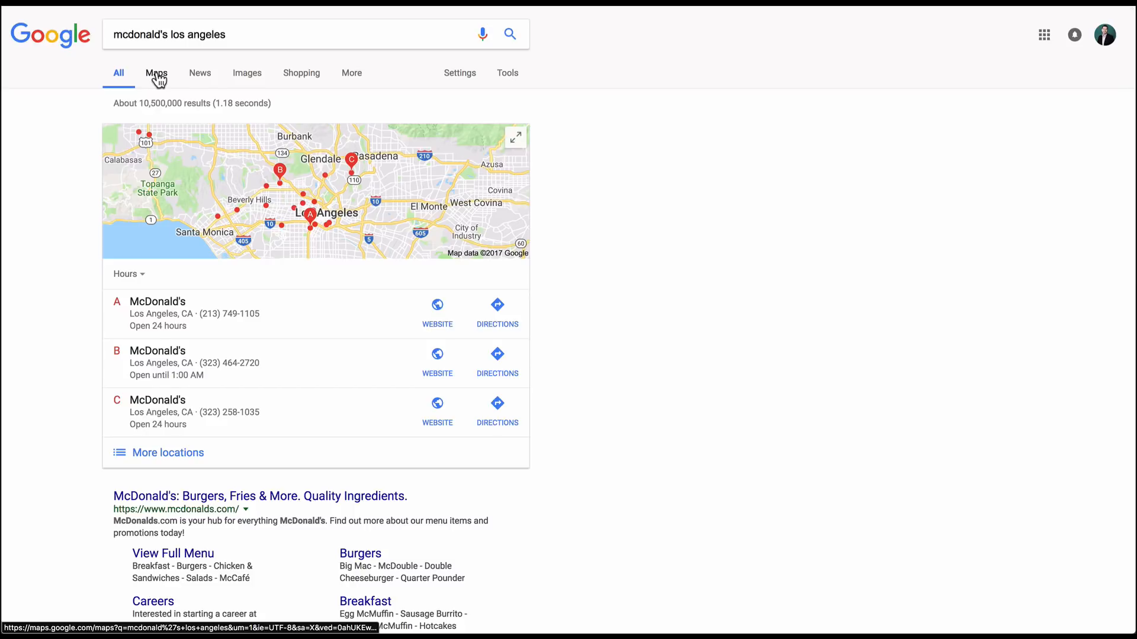
- Open the share options for the McDonald's at 2810 S Figueroa St in map view
click(155, 72)
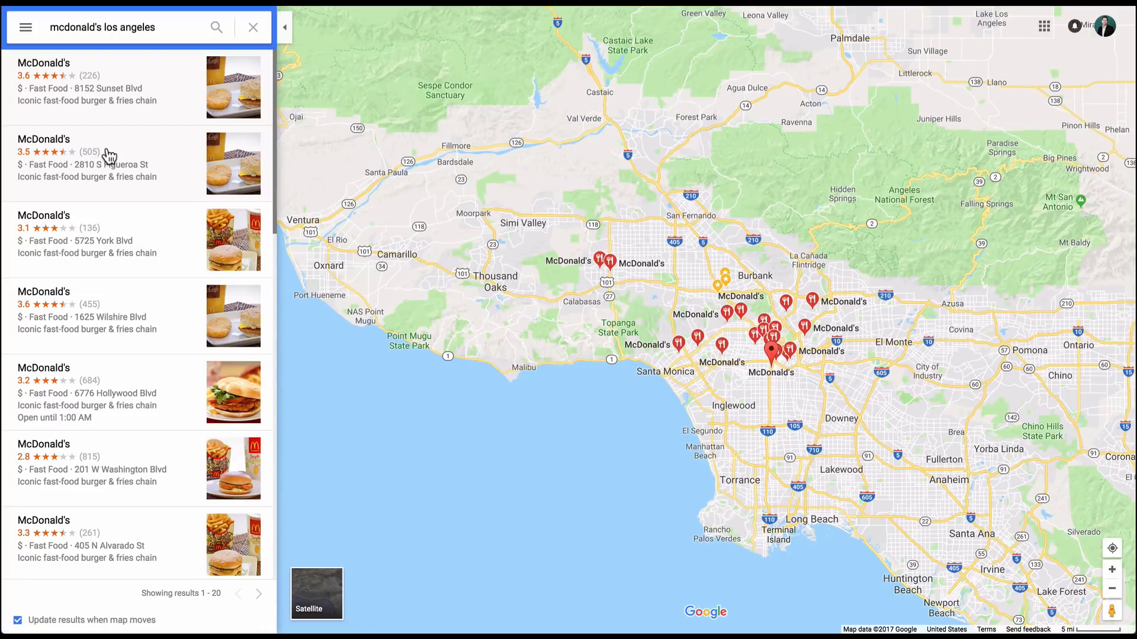
mouse_move(645, 406)
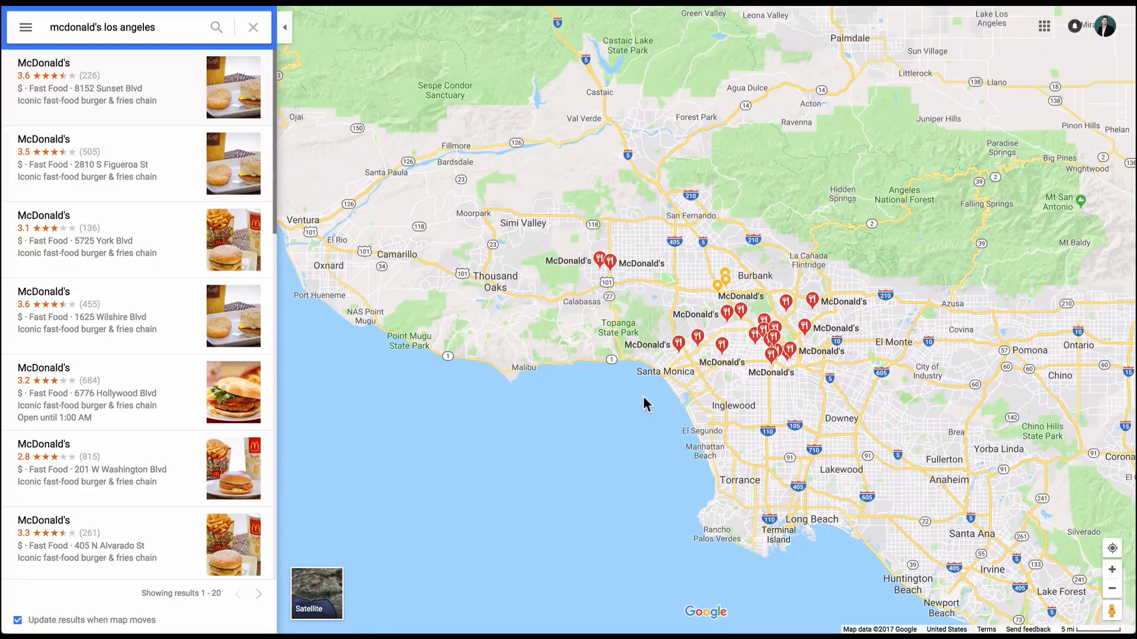
click(772, 358)
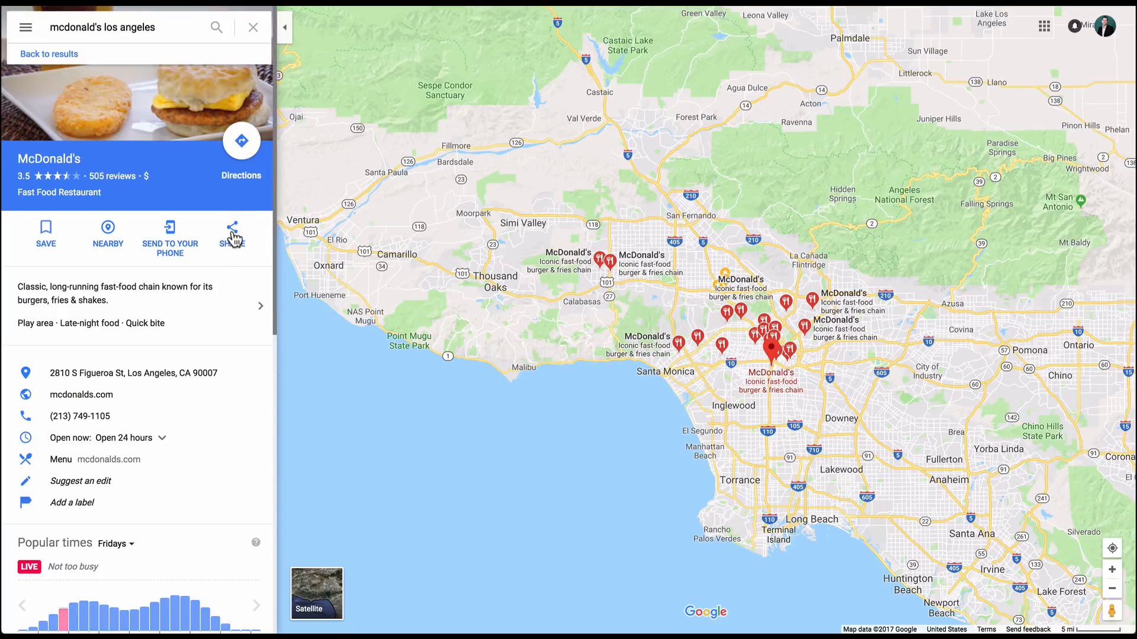
click(232, 234)
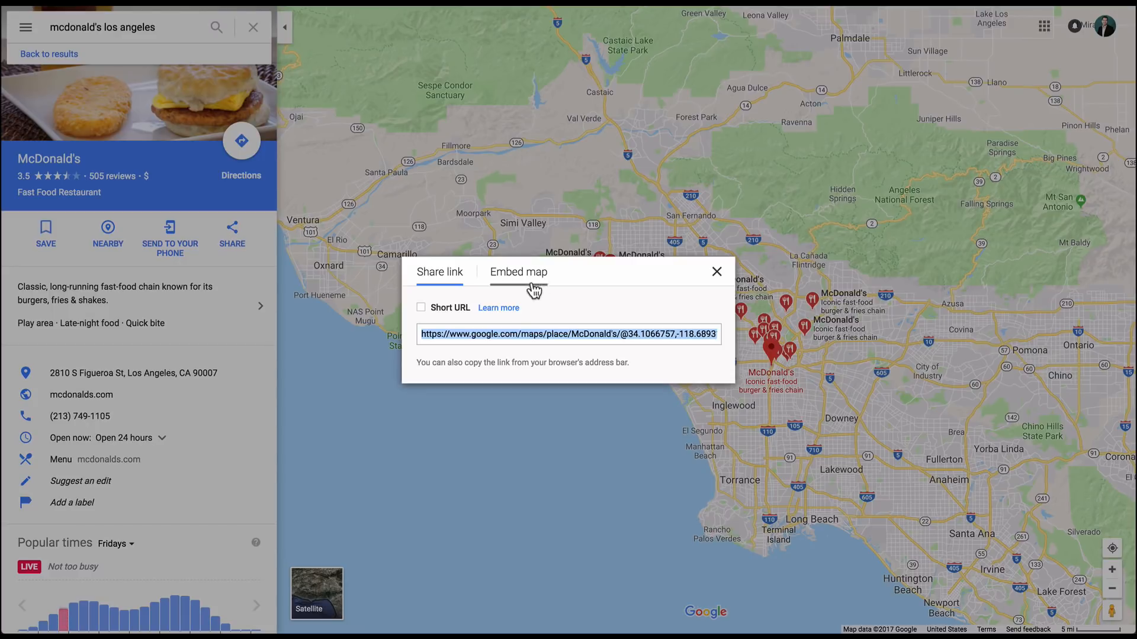
mouse_move(538, 275)
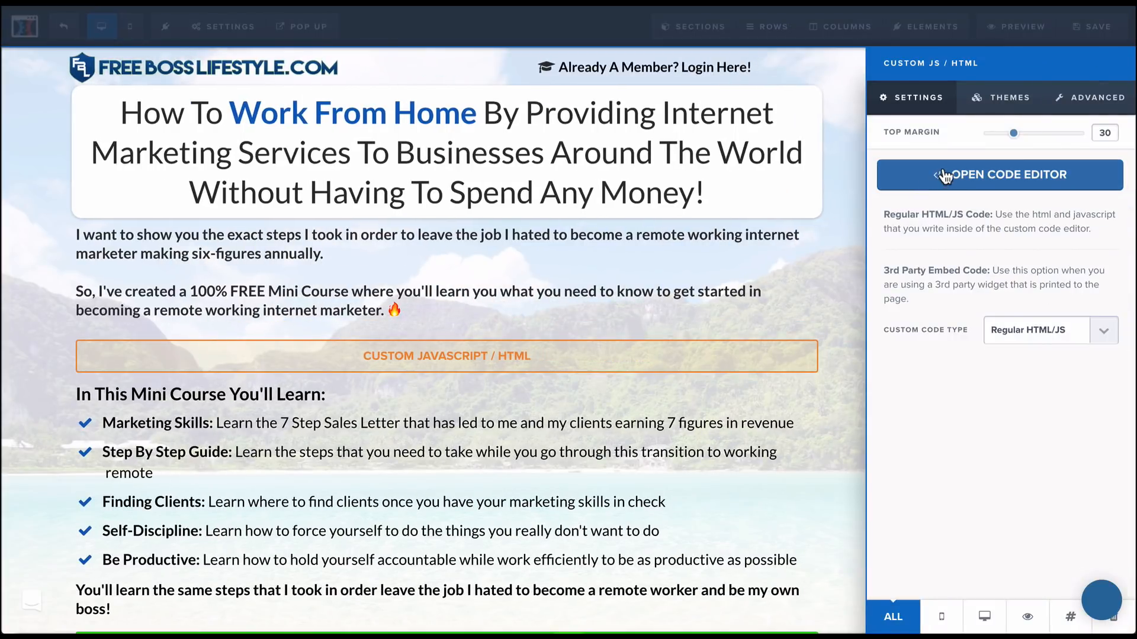
- Paste the Google Maps iframe embed code into the element's code editor and close it
click(998, 174)
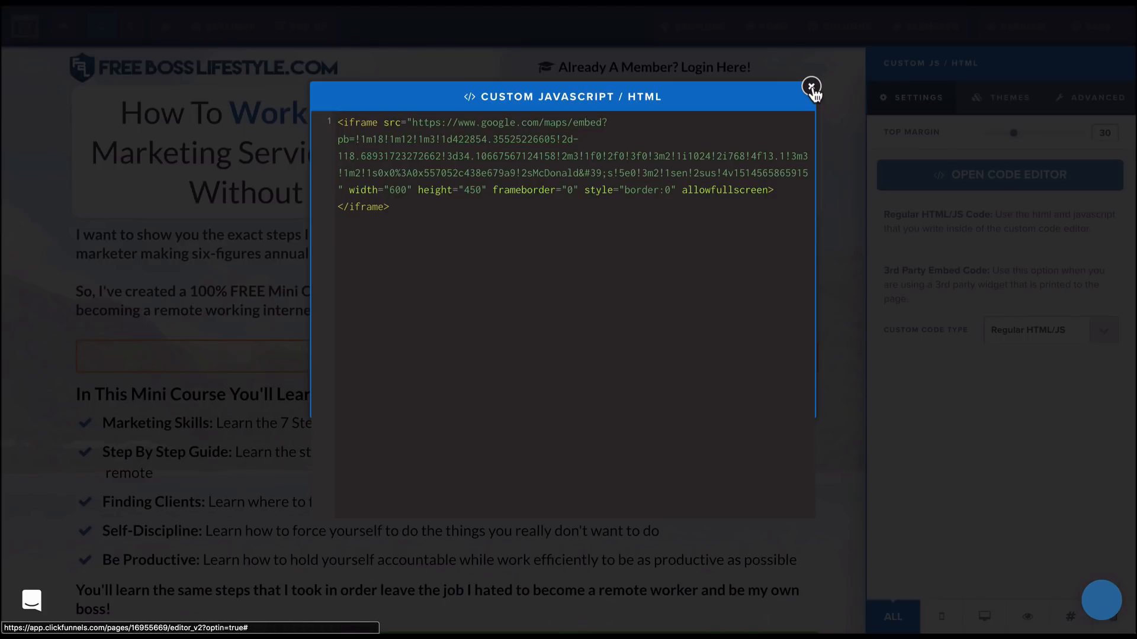
click(810, 87)
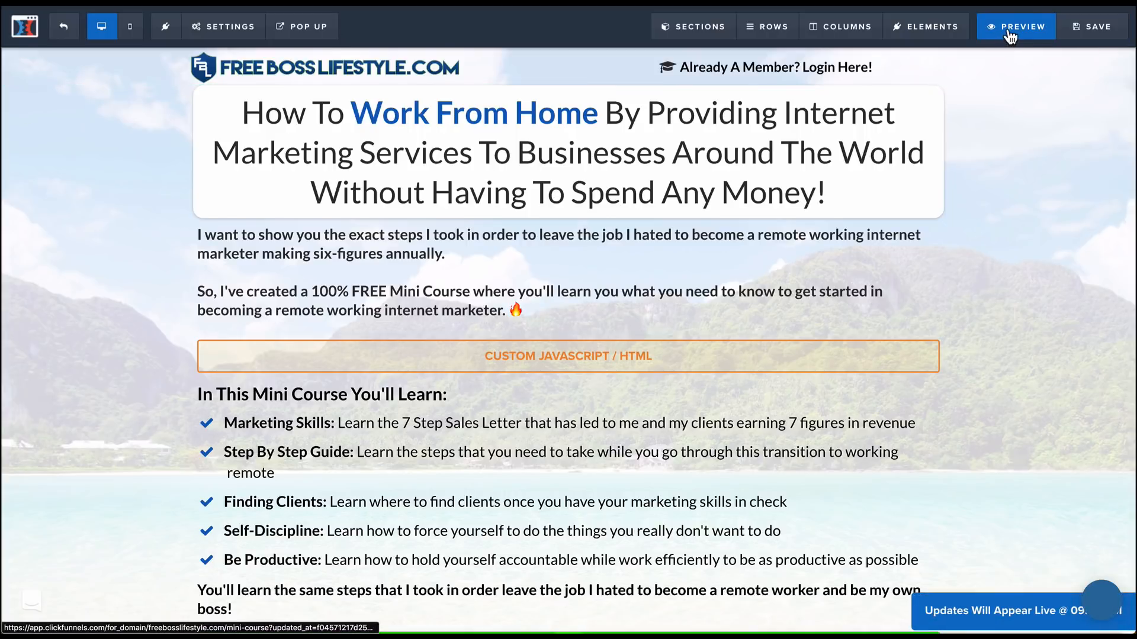
- Preview the opt-in page and scroll down to the embedded McDonald's map
click(1016, 26)
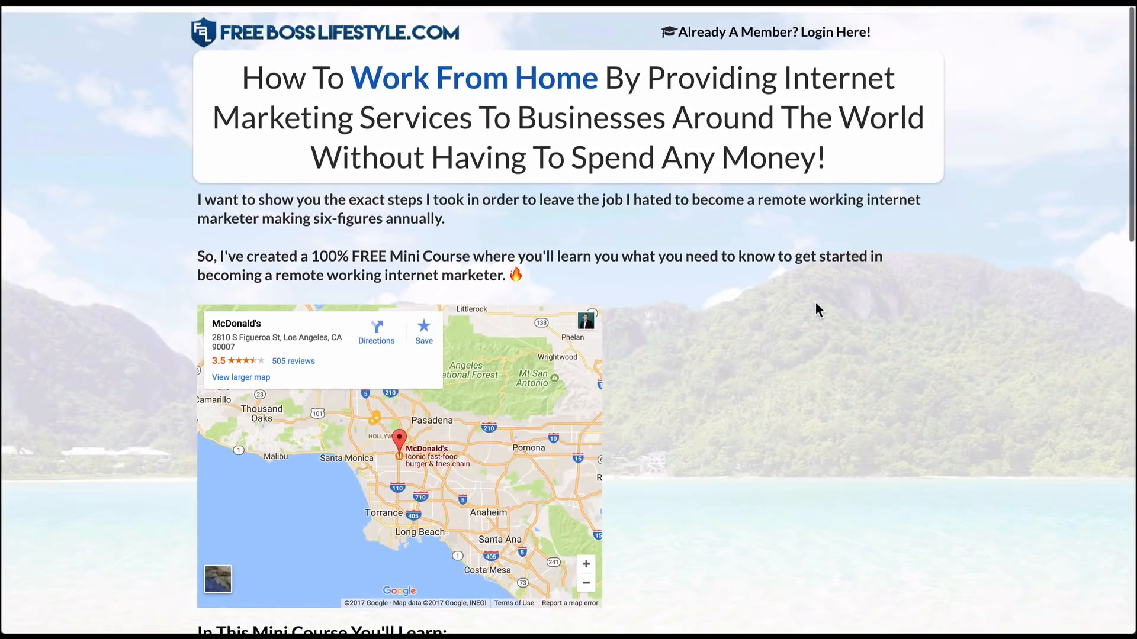
scroll(down, 3)
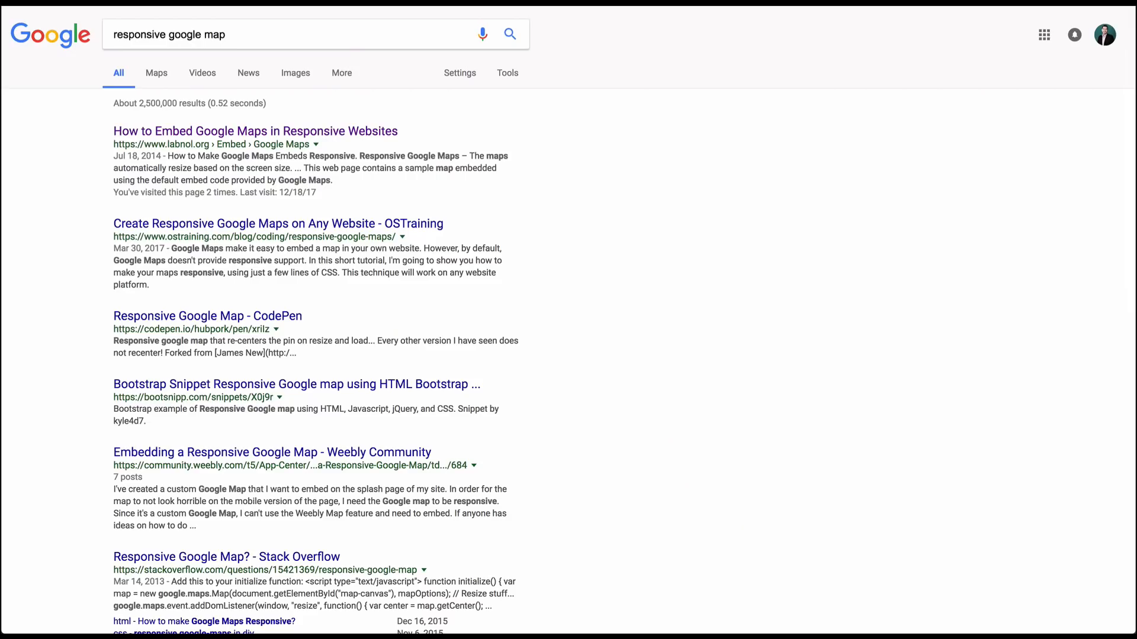
mouse_move(230, 33)
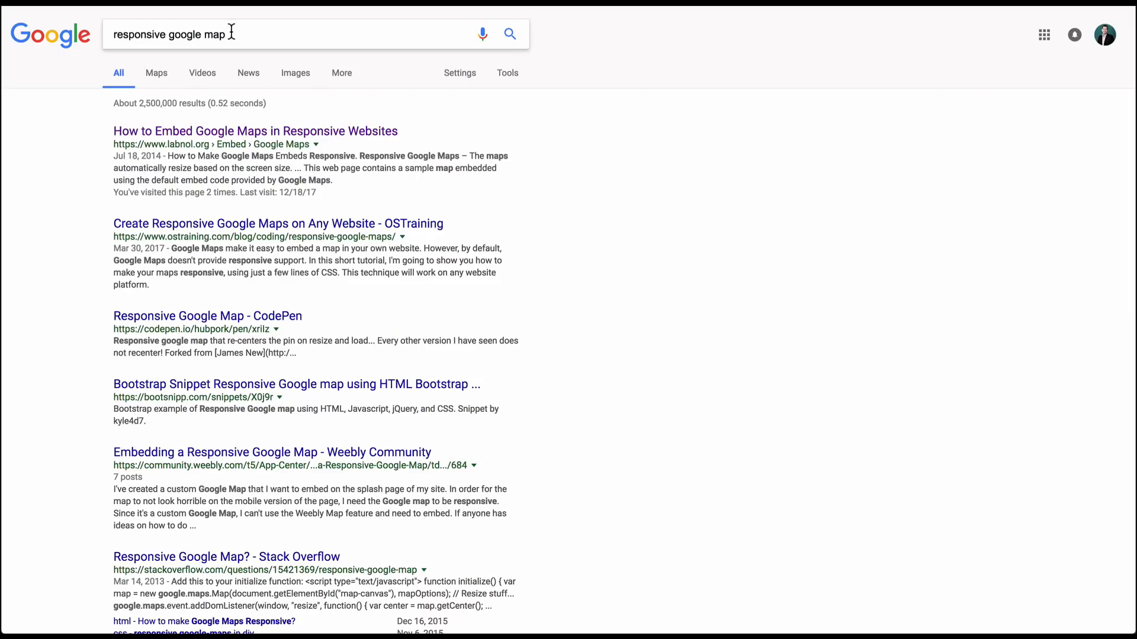
mouse_move(171, 131)
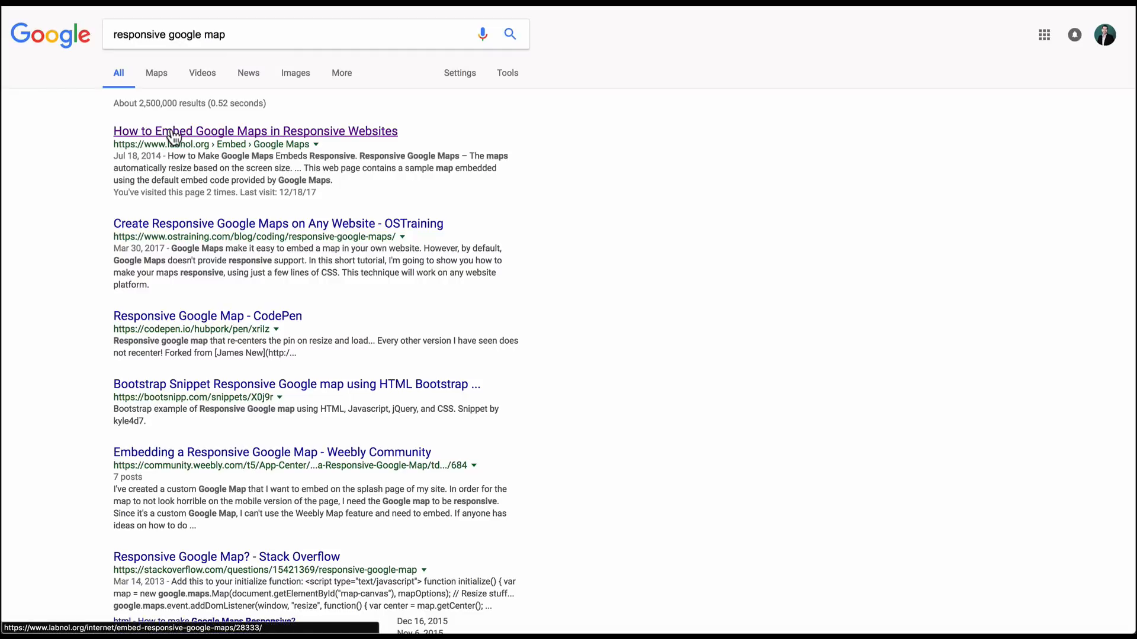
- Open the labnol.org responsive Google Maps article and select its style and embed code
click(255, 131)
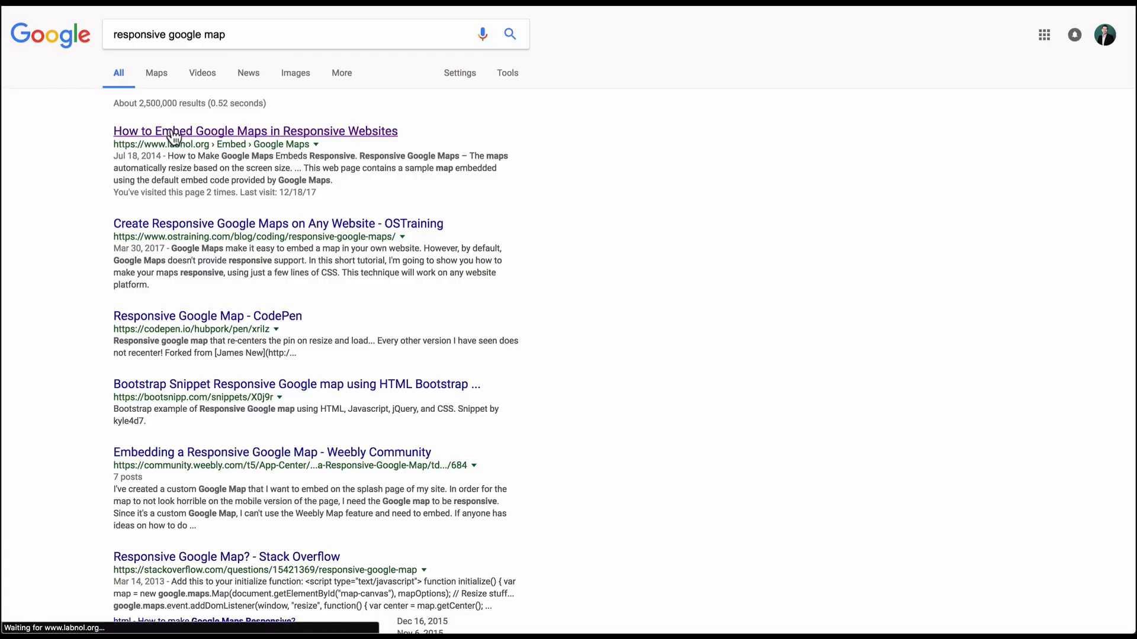
click(255, 131)
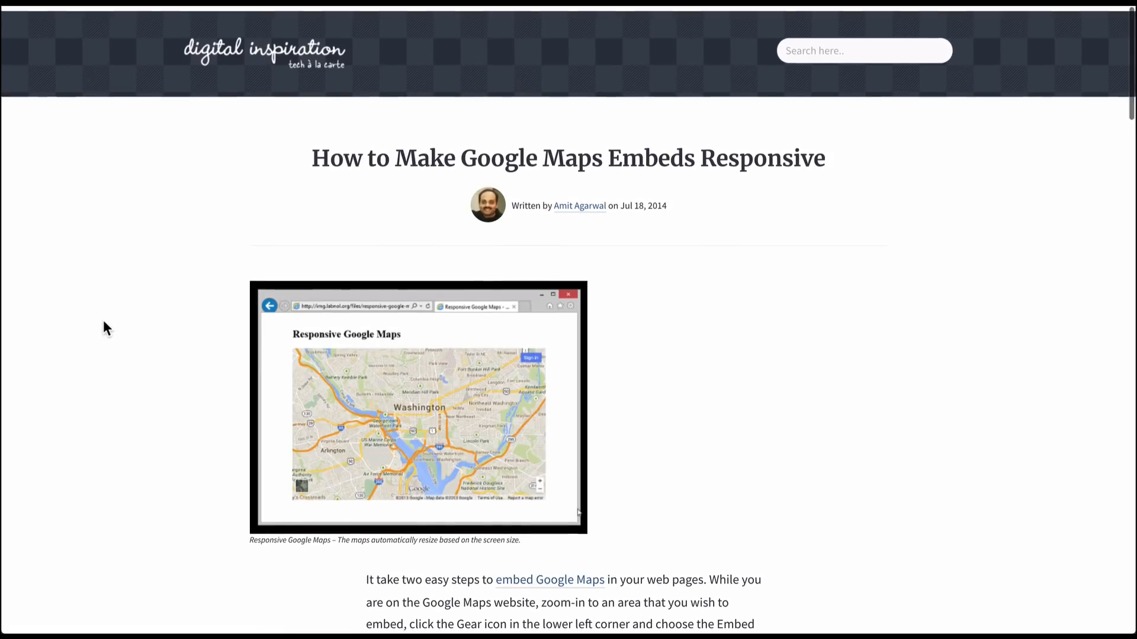
scroll(down, 3)
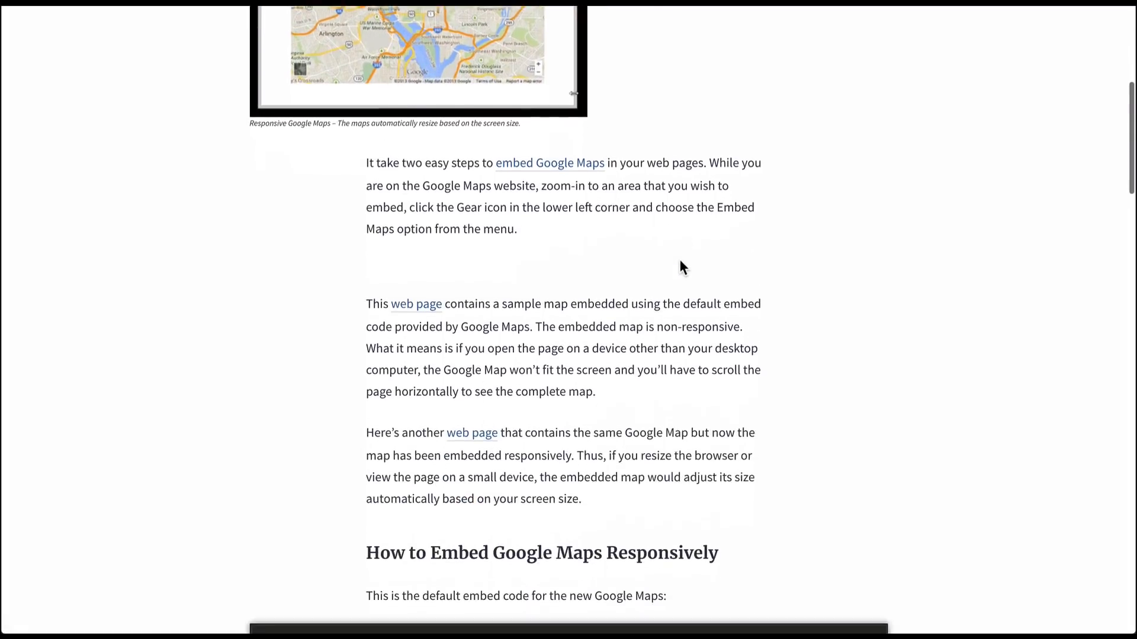
scroll(down, 3)
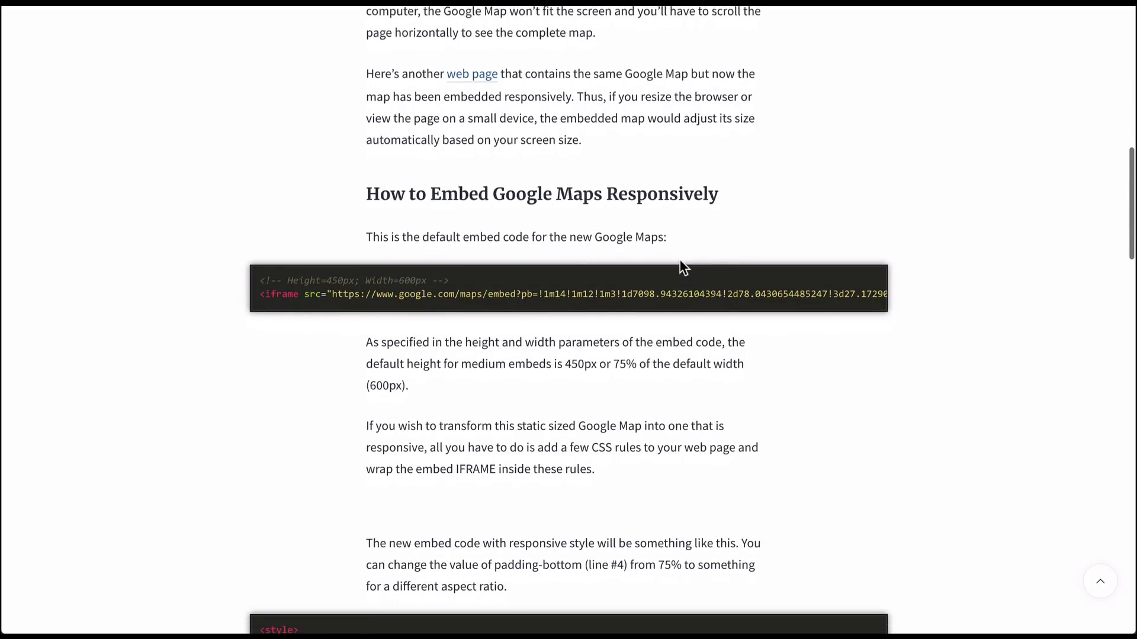
scroll(down, 3)
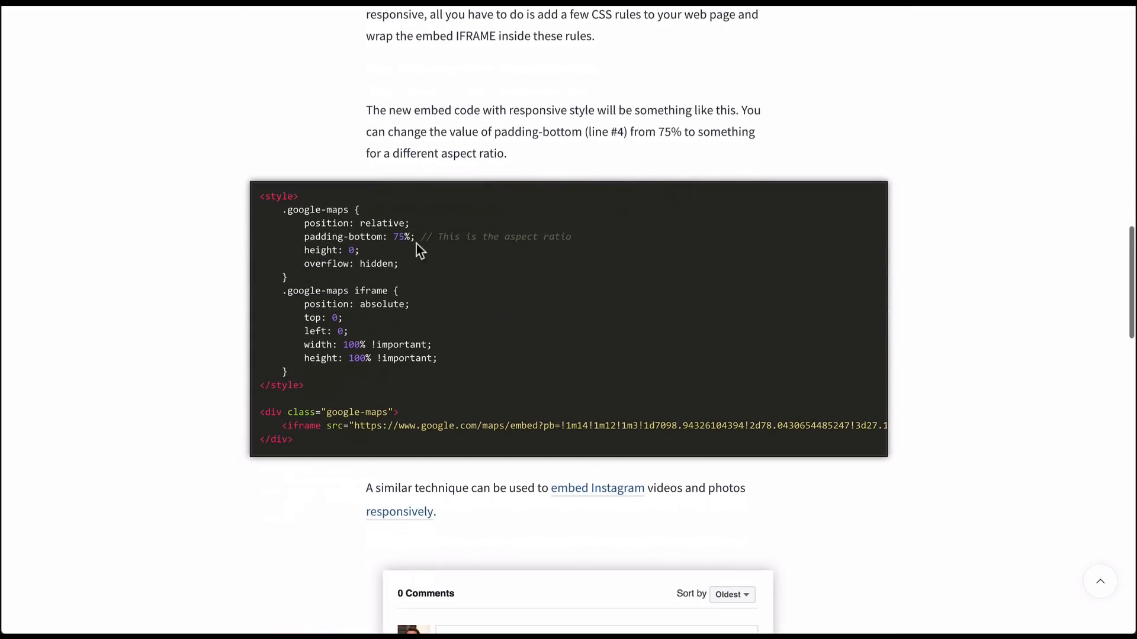
drag(423, 236, 355, 275)
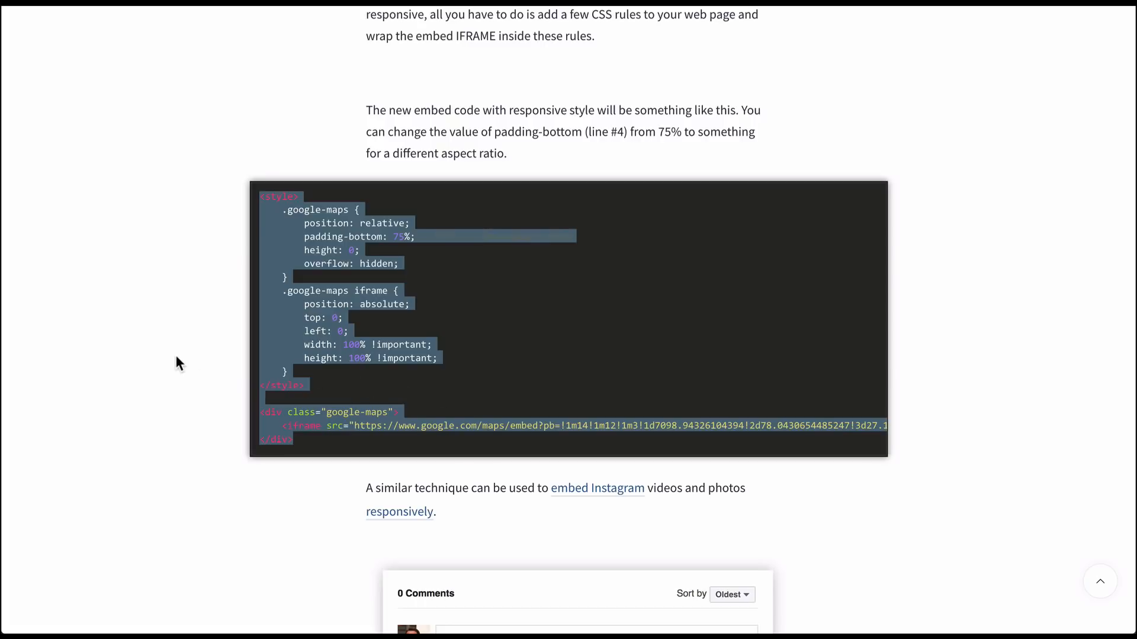
scroll(down, 3)
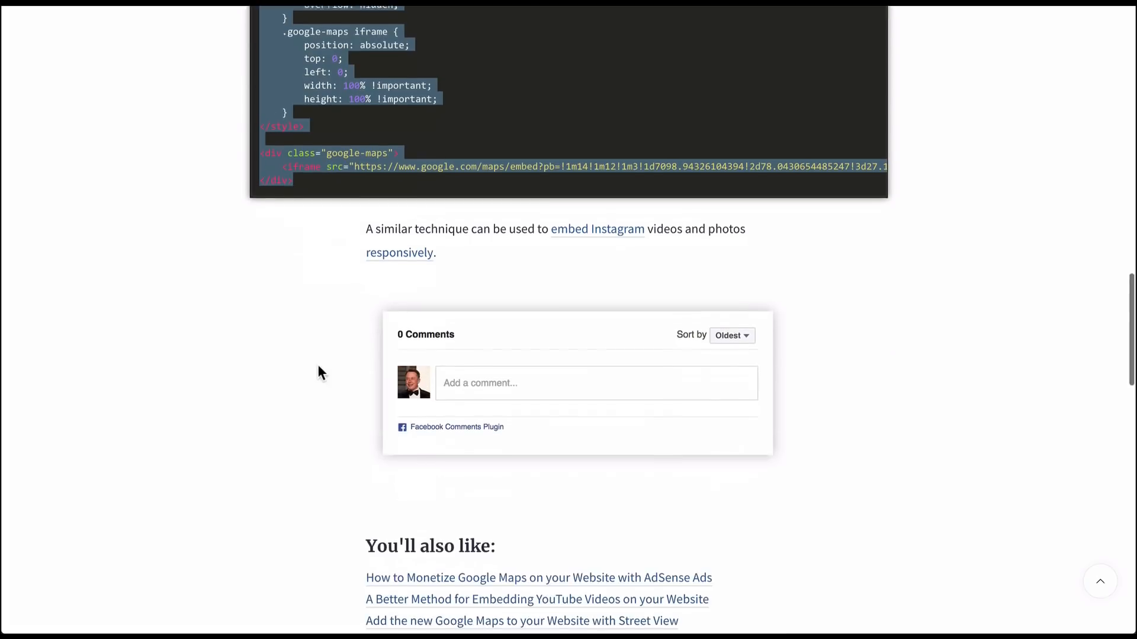
scroll(up, 3)
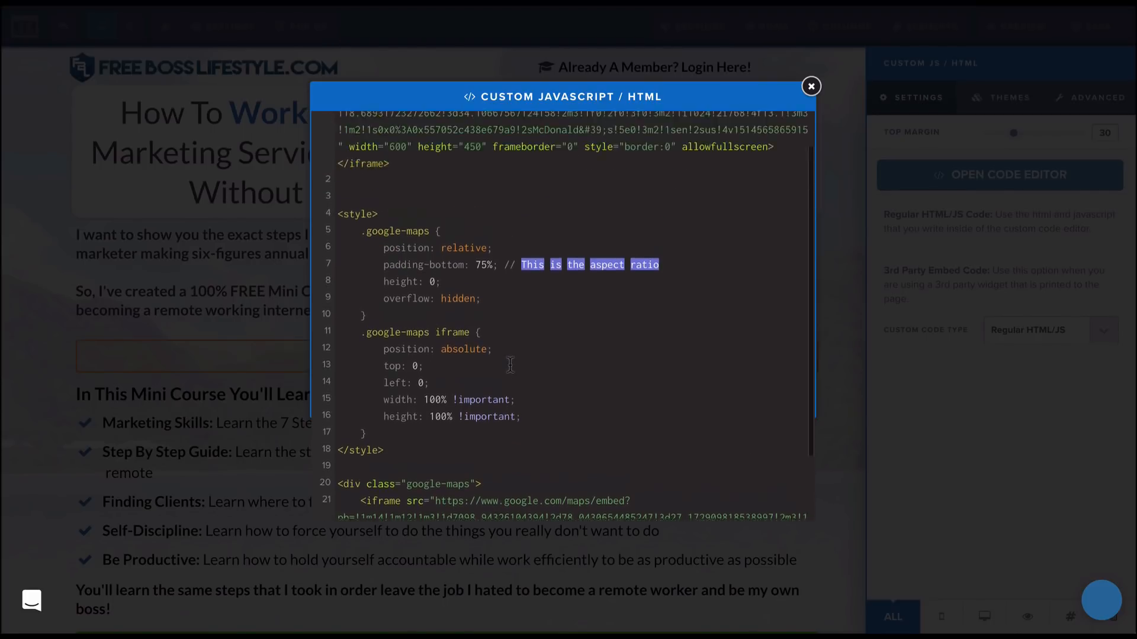
- Replace the sample iframe in the google-maps wrapper with the McDonald's embed, height 600
scroll(down, 3)
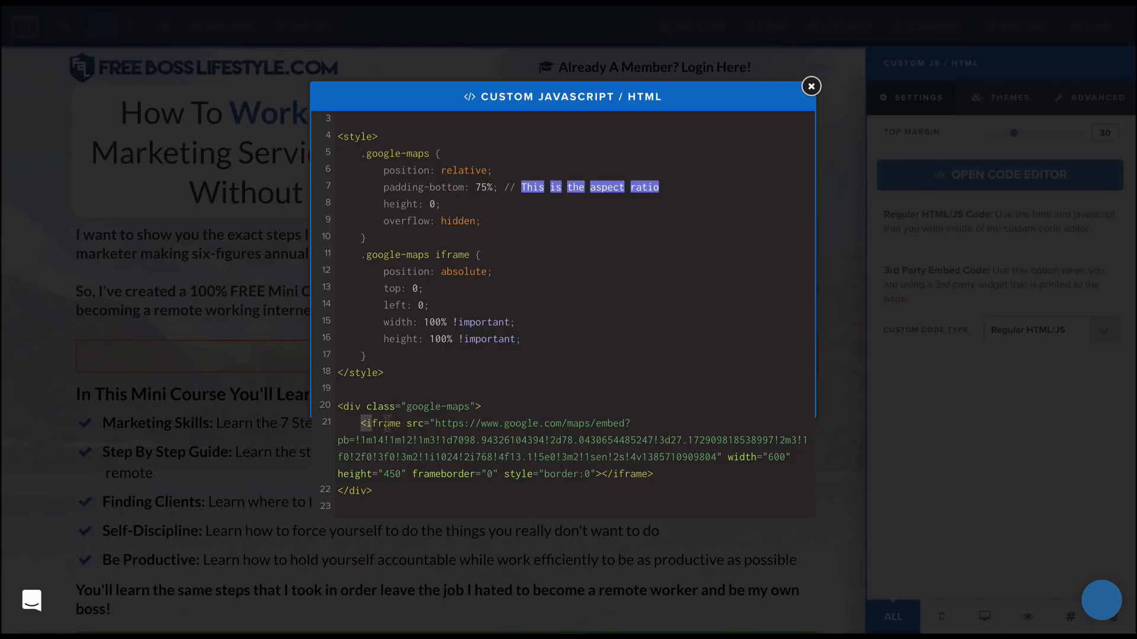
drag(361, 423, 567, 457)
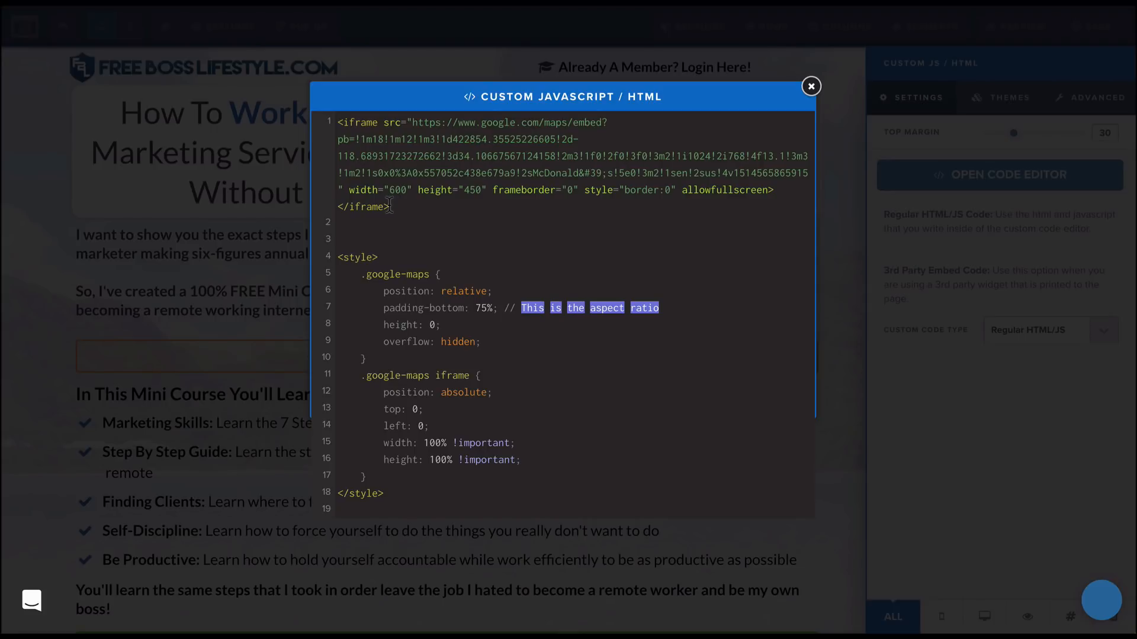
drag(355, 172, 392, 206)
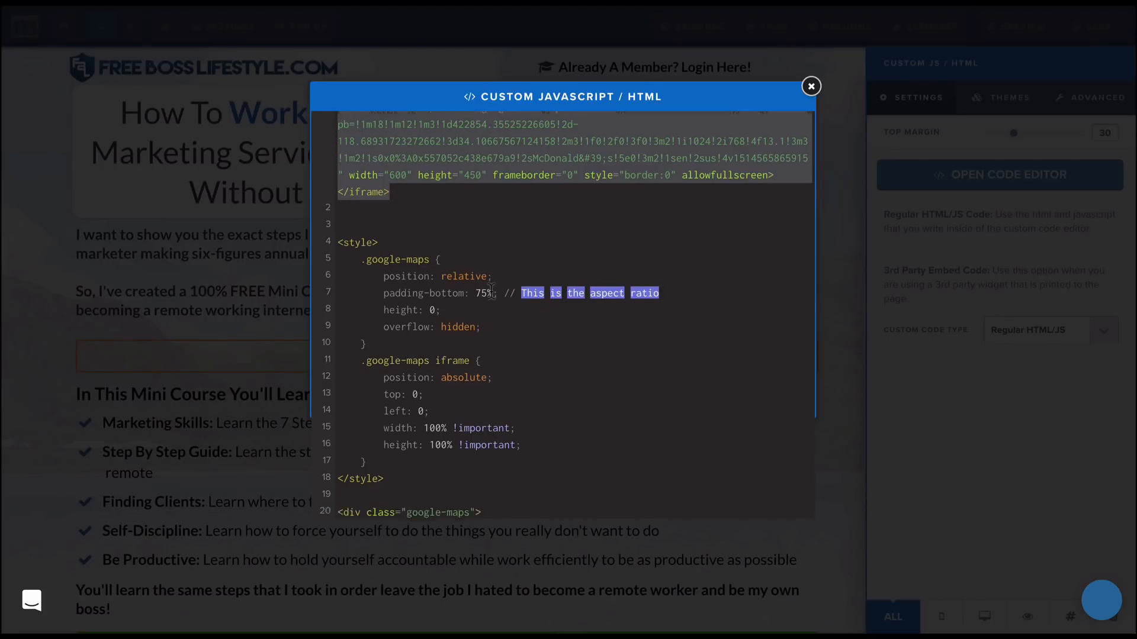
scroll(down, 3)
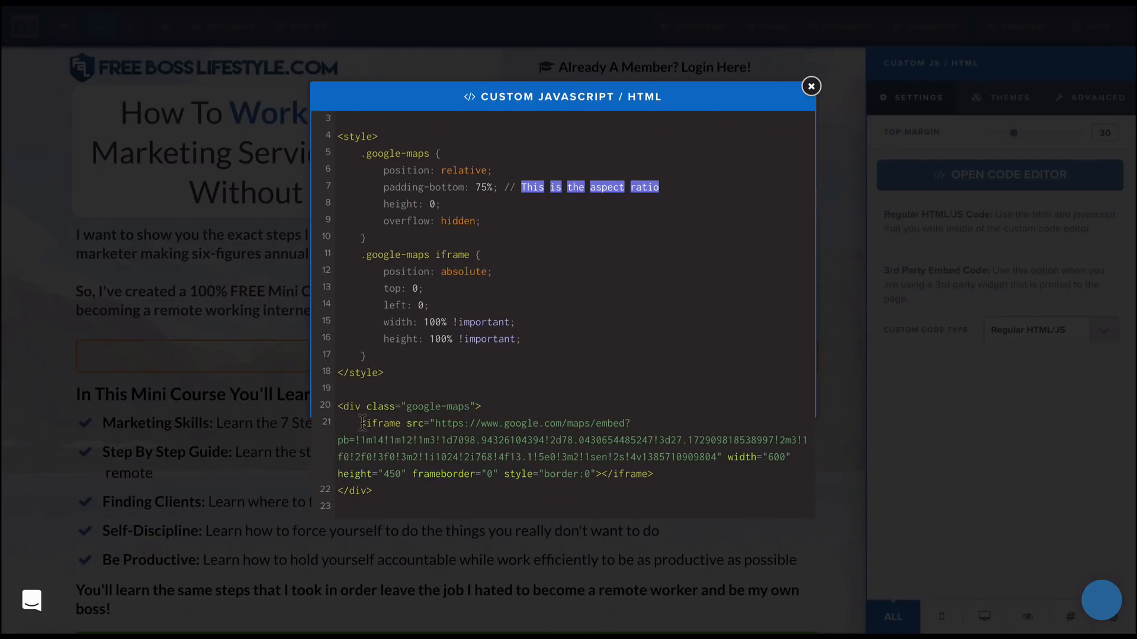
drag(362, 423, 660, 468)
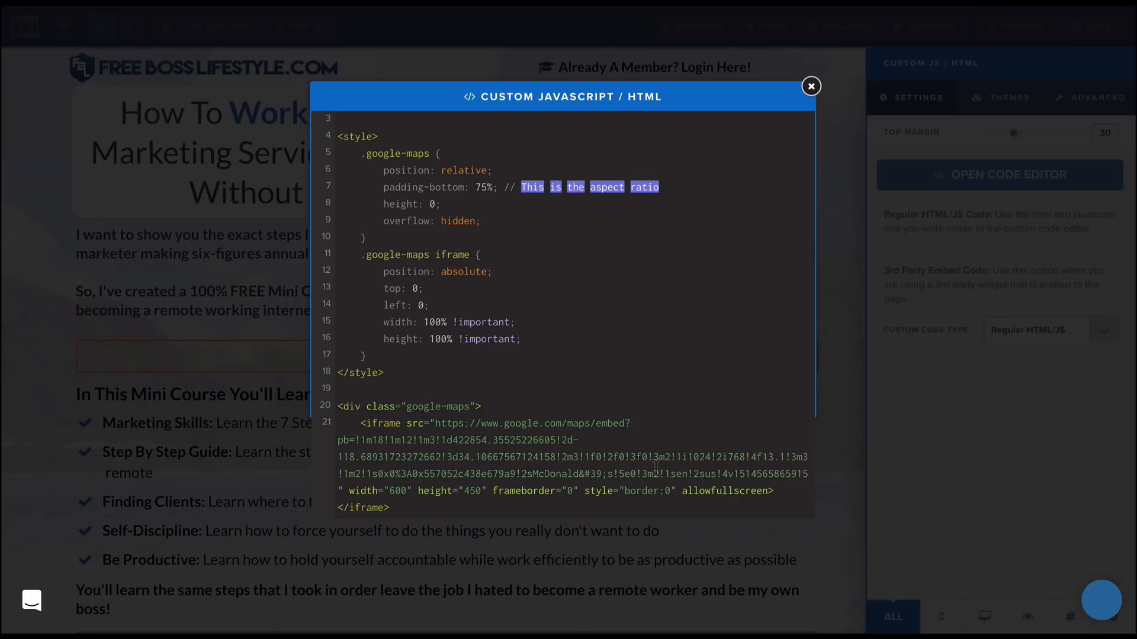
scroll(down, 3)
text(60)
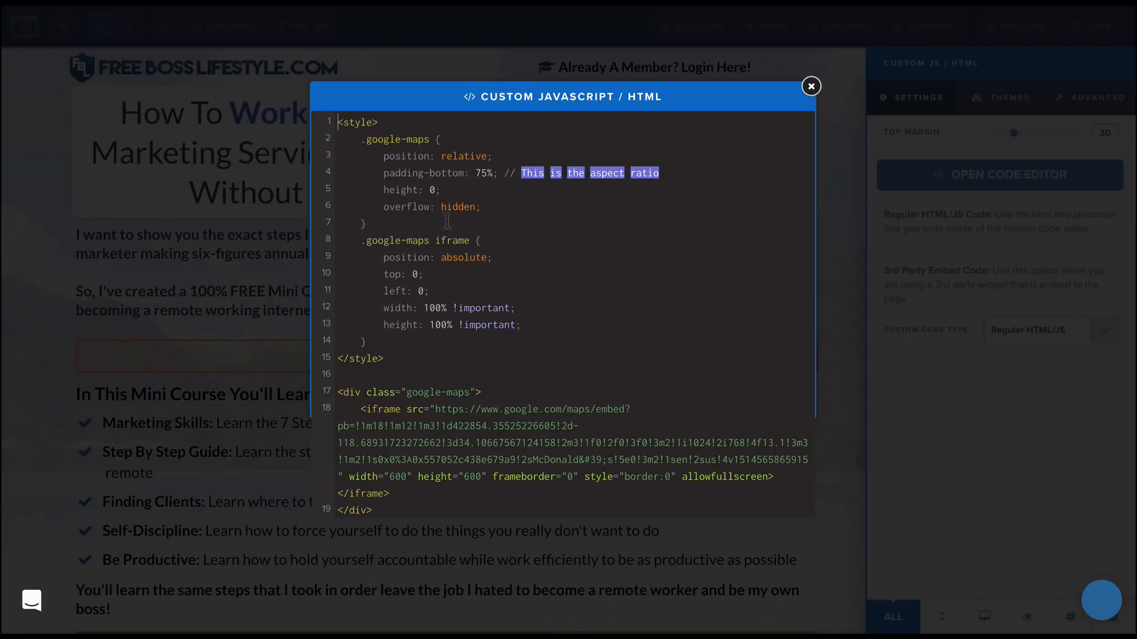
scroll(down, 3)
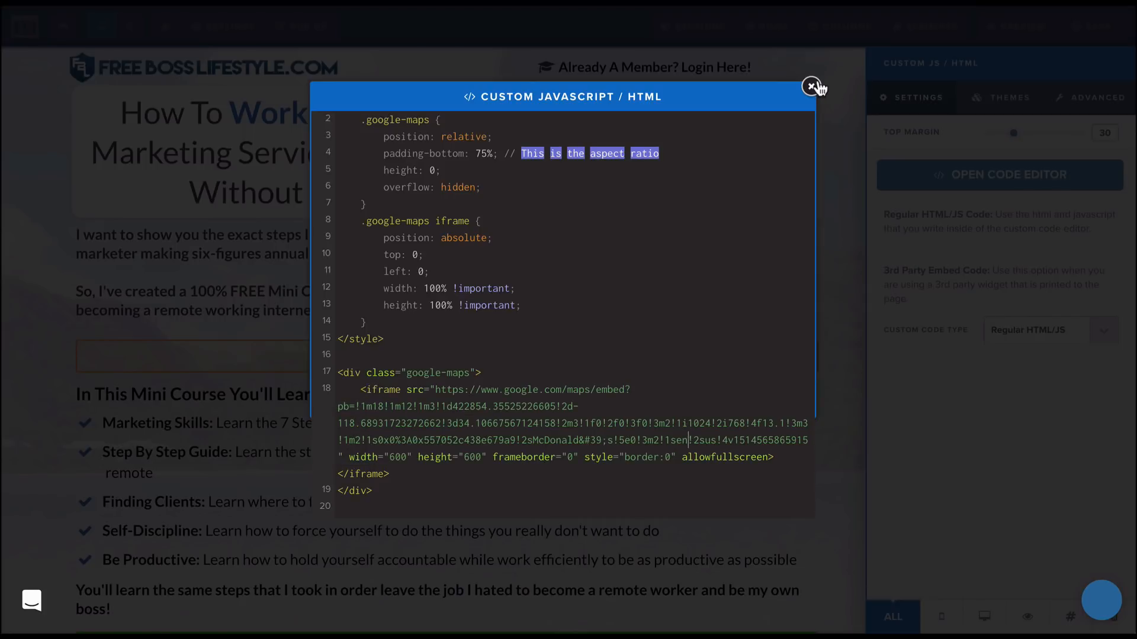
- Close the code editor, save the opt-in page, and launch its preview
click(811, 86)
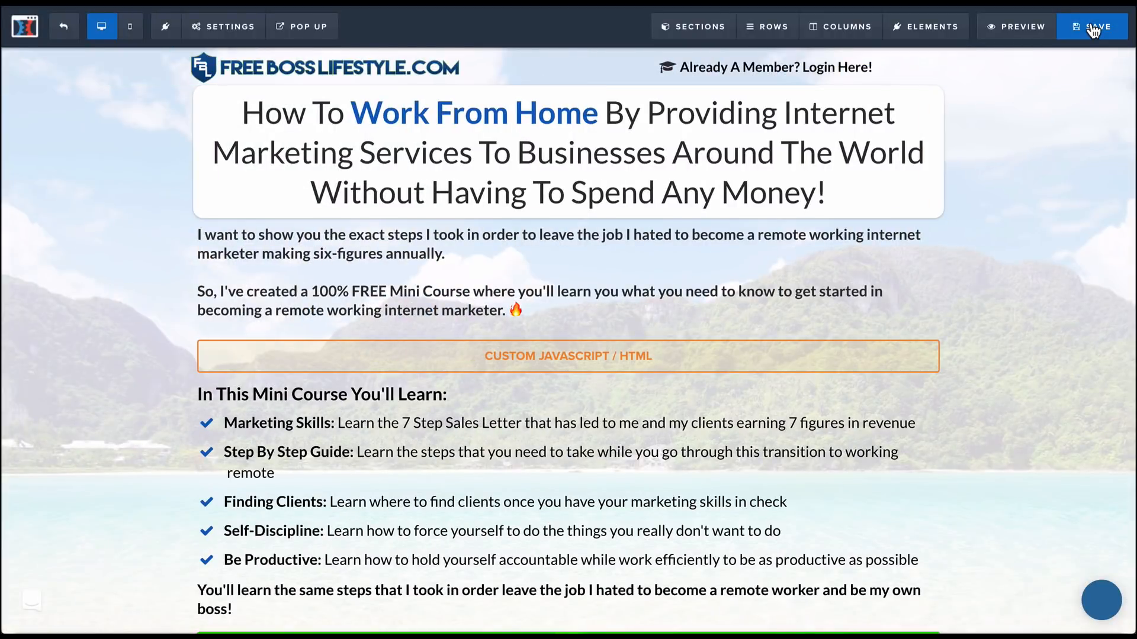
click(1090, 27)
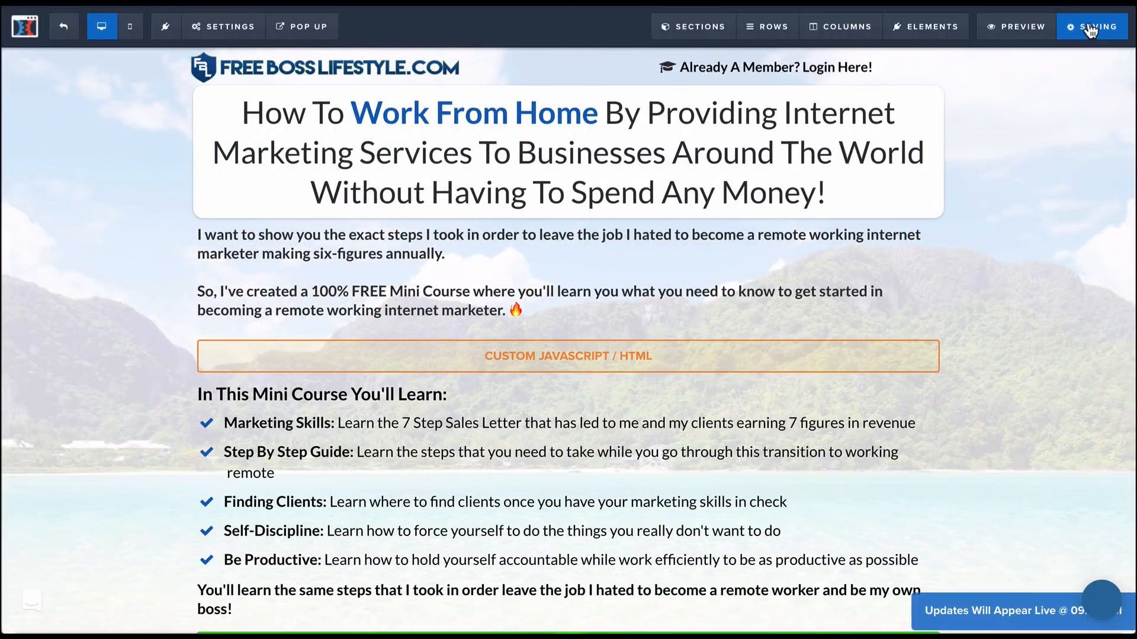
click(1091, 27)
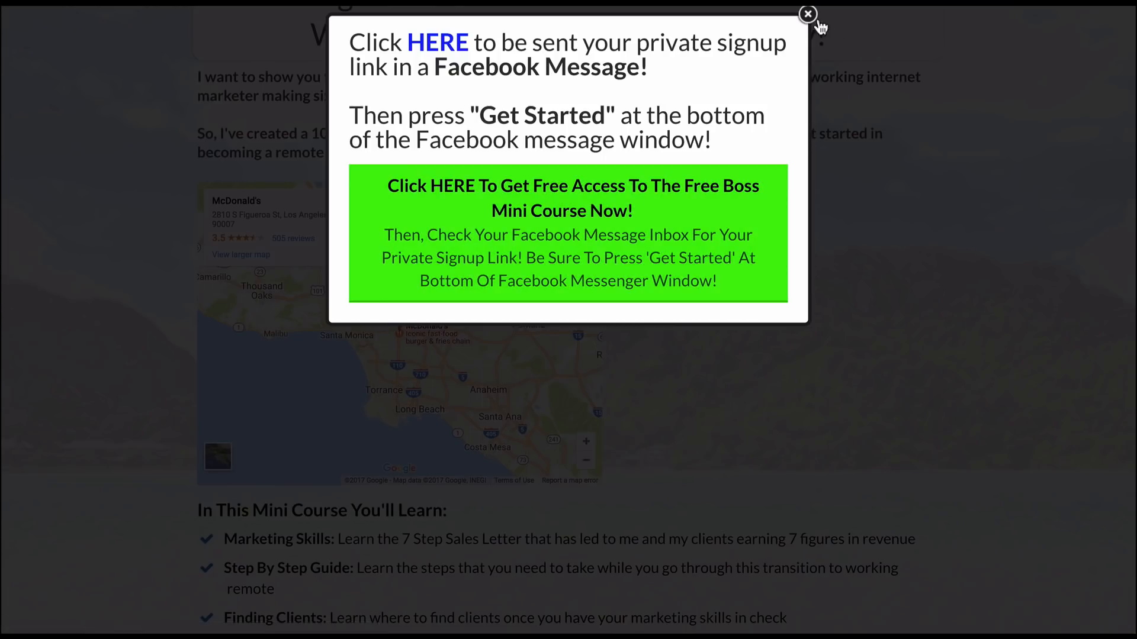
- Dismiss the signup popup and scroll down to the McDonald's map
click(807, 14)
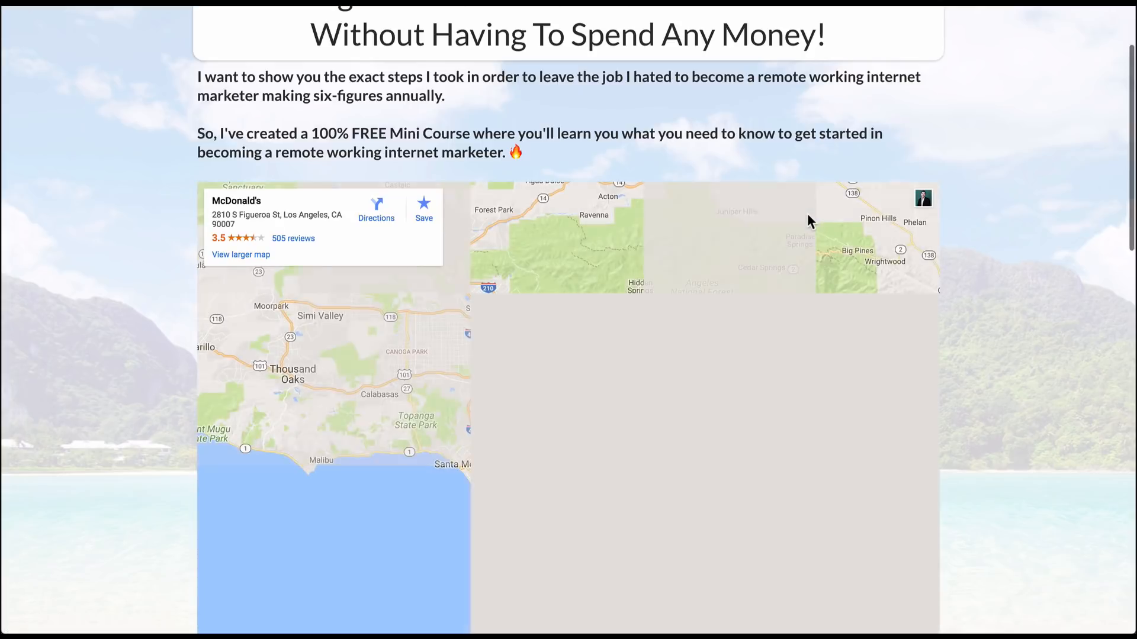
scroll(down, 3)
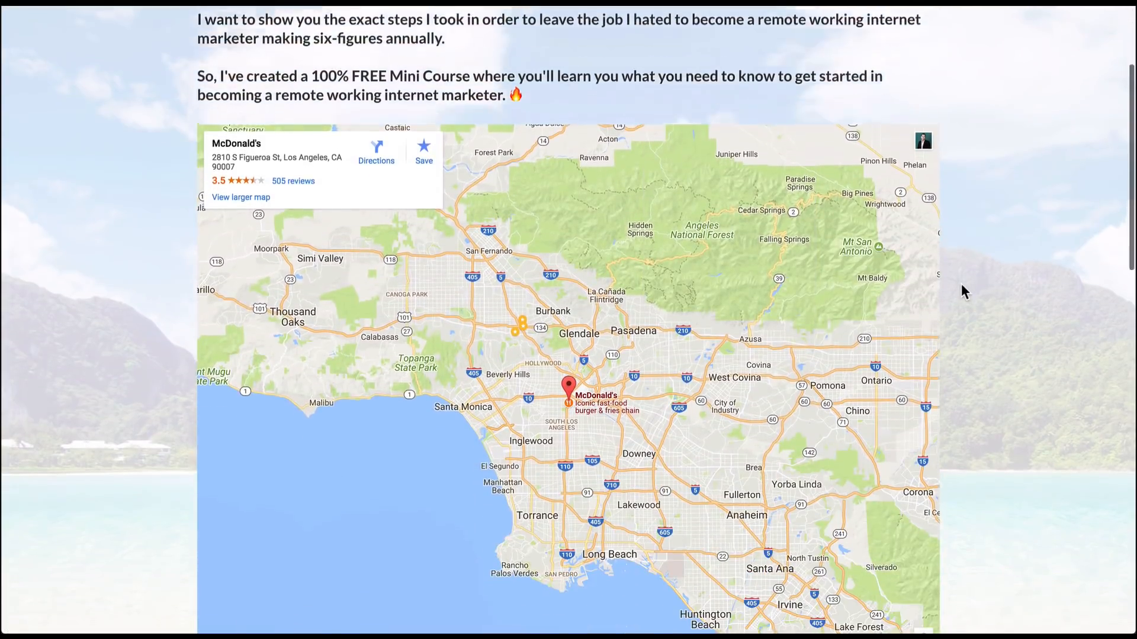
scroll(down, 3)
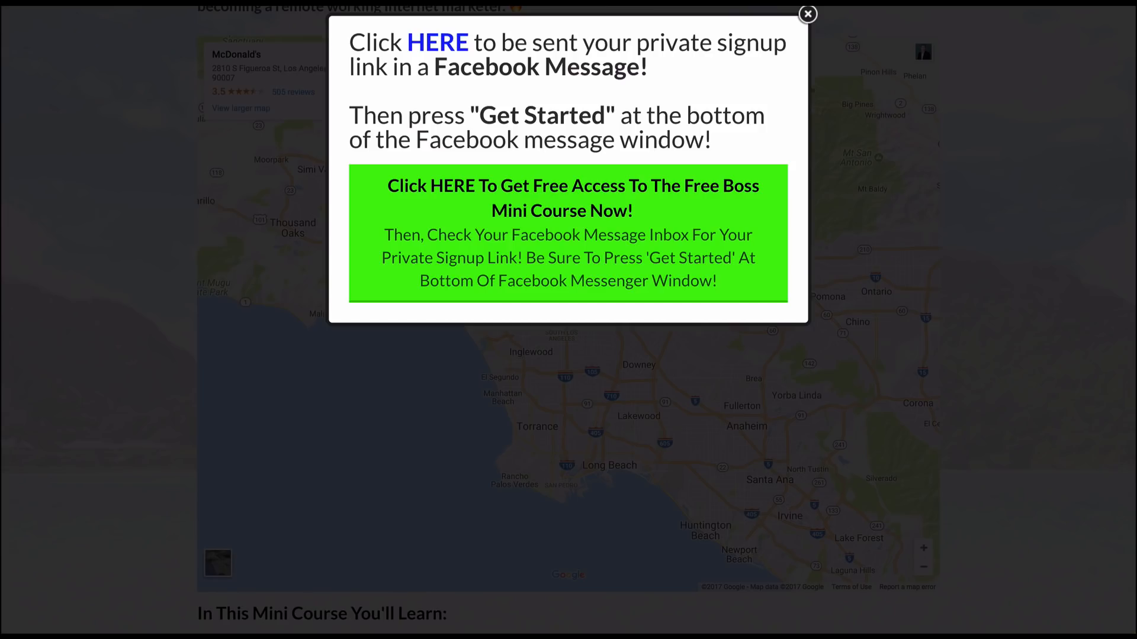
click(807, 14)
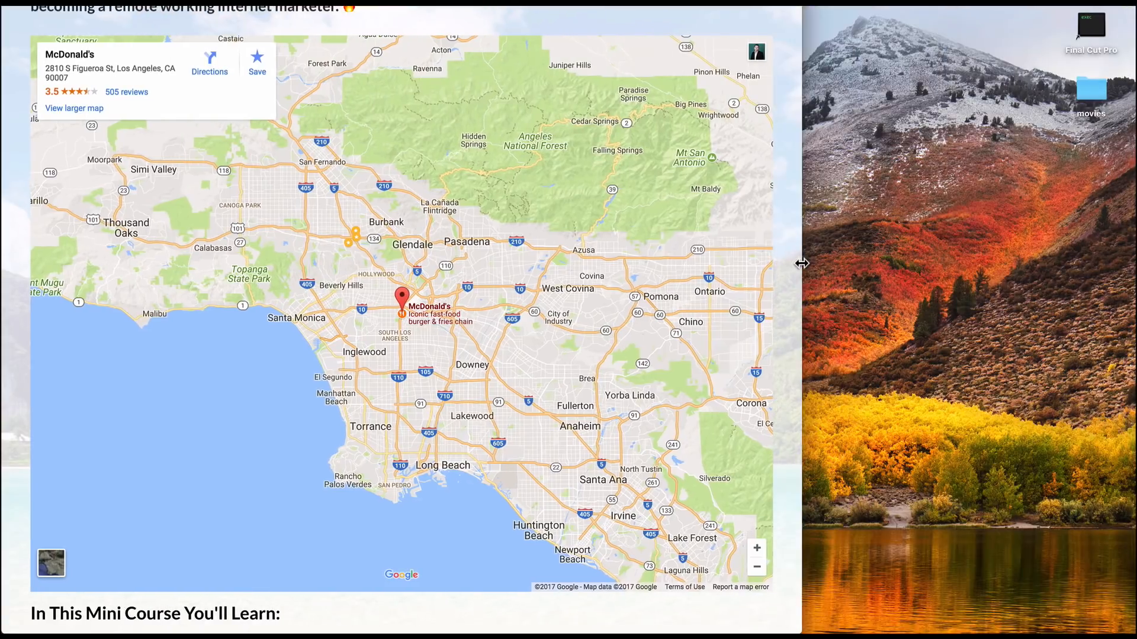
- Scroll the narrowed preview to confirm the map shrinks with the page
scroll(down, 3)
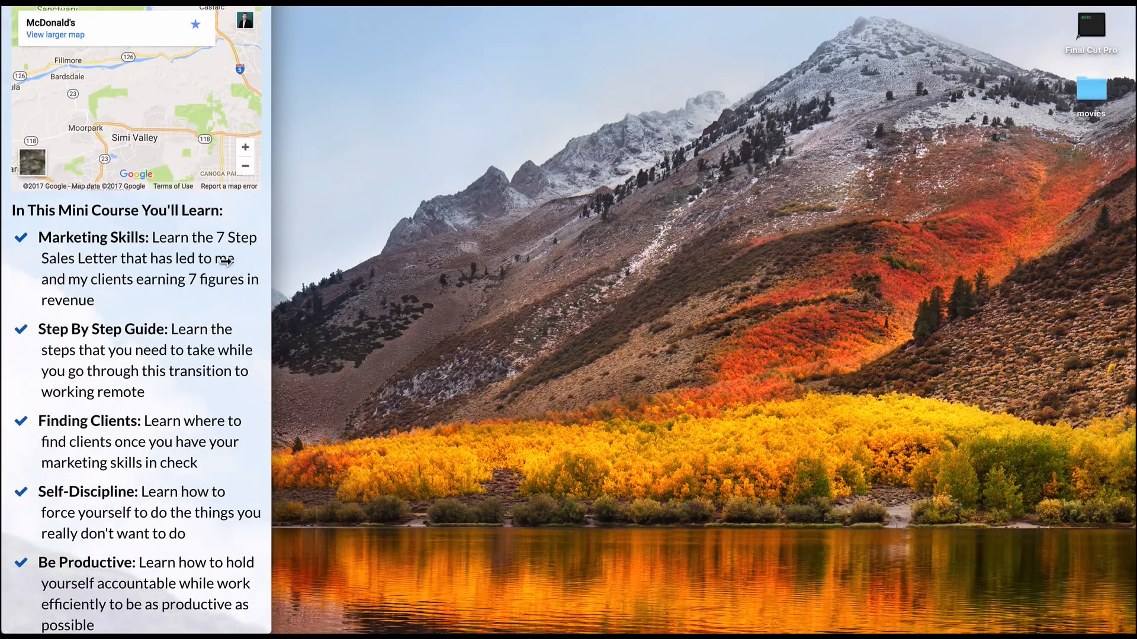
scroll(down, 3)
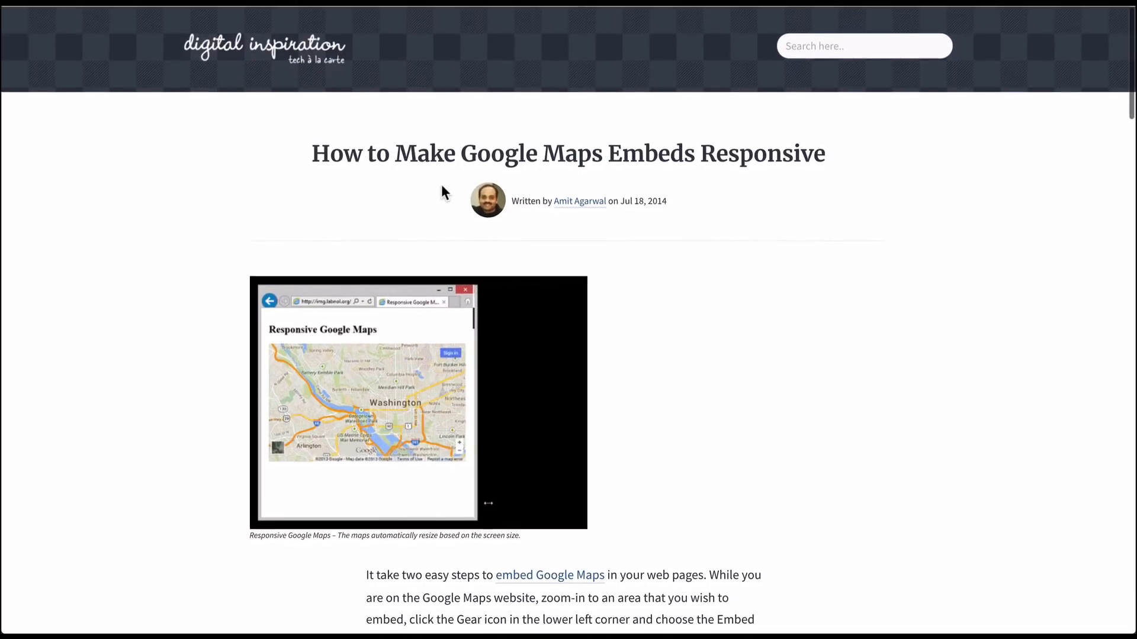
- Scroll the responsive Google Maps article down to its example style and embed code
scroll(down, 3)
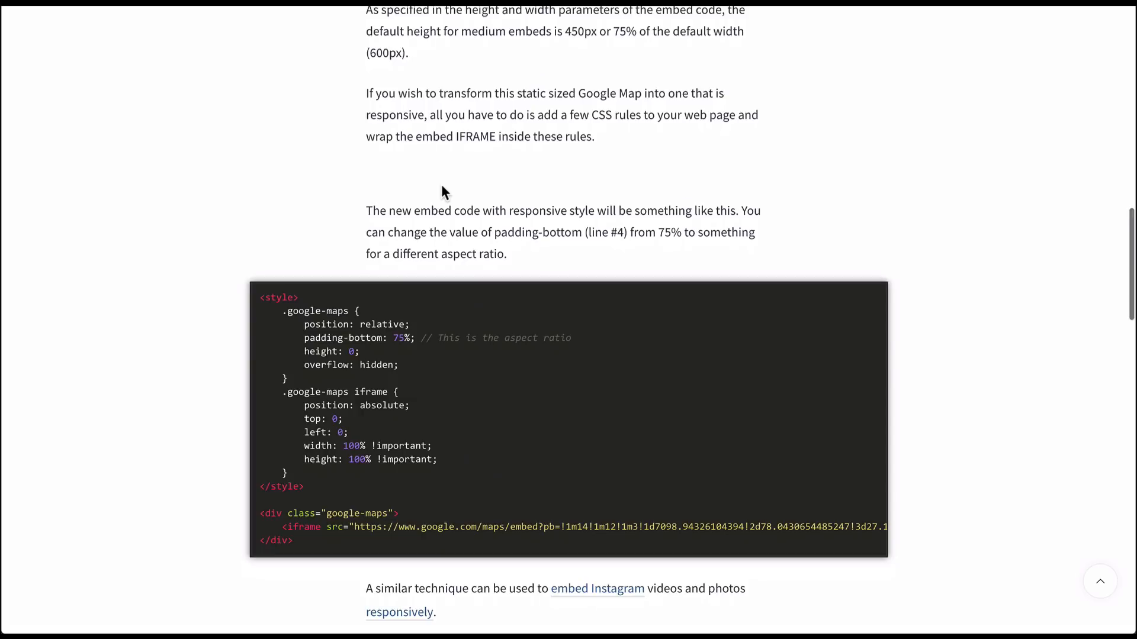
scroll(down, 3)
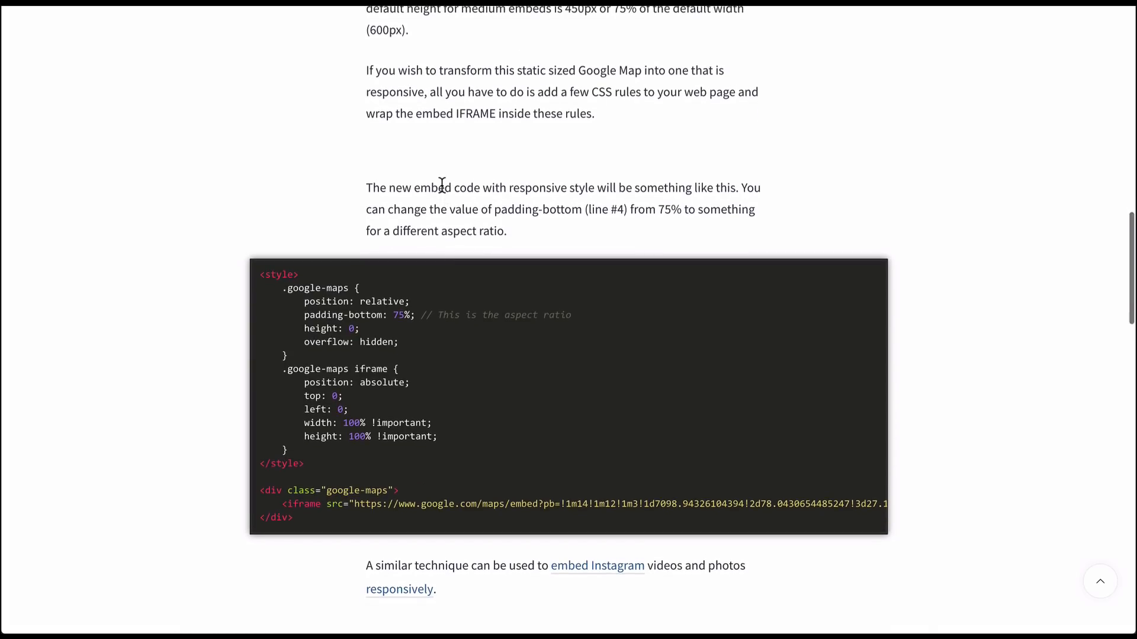
scroll(down, 3)
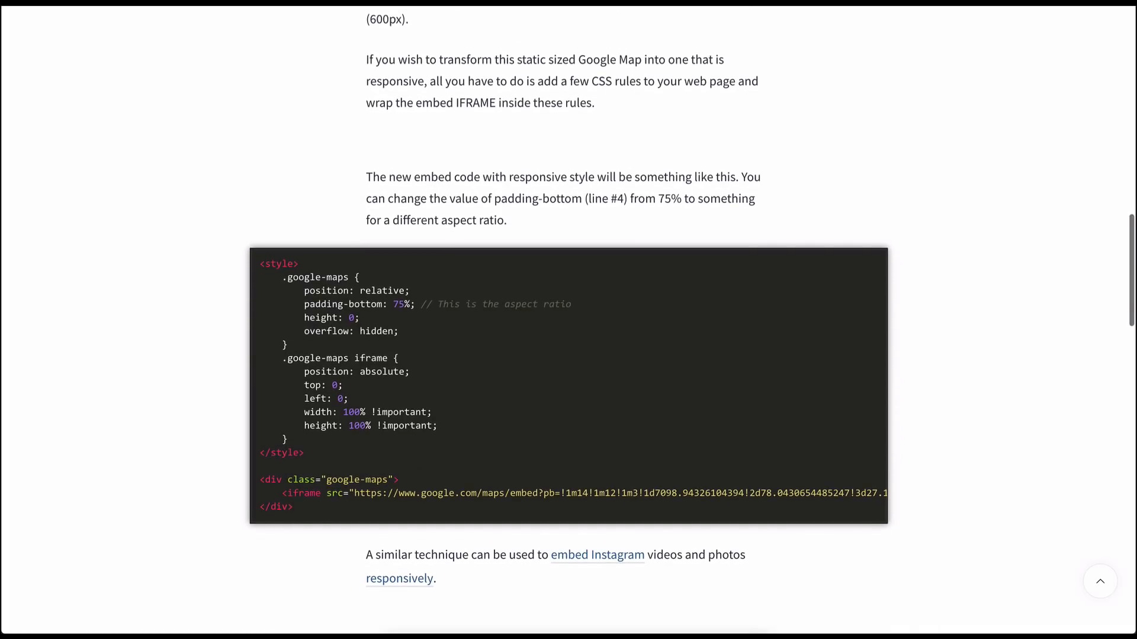